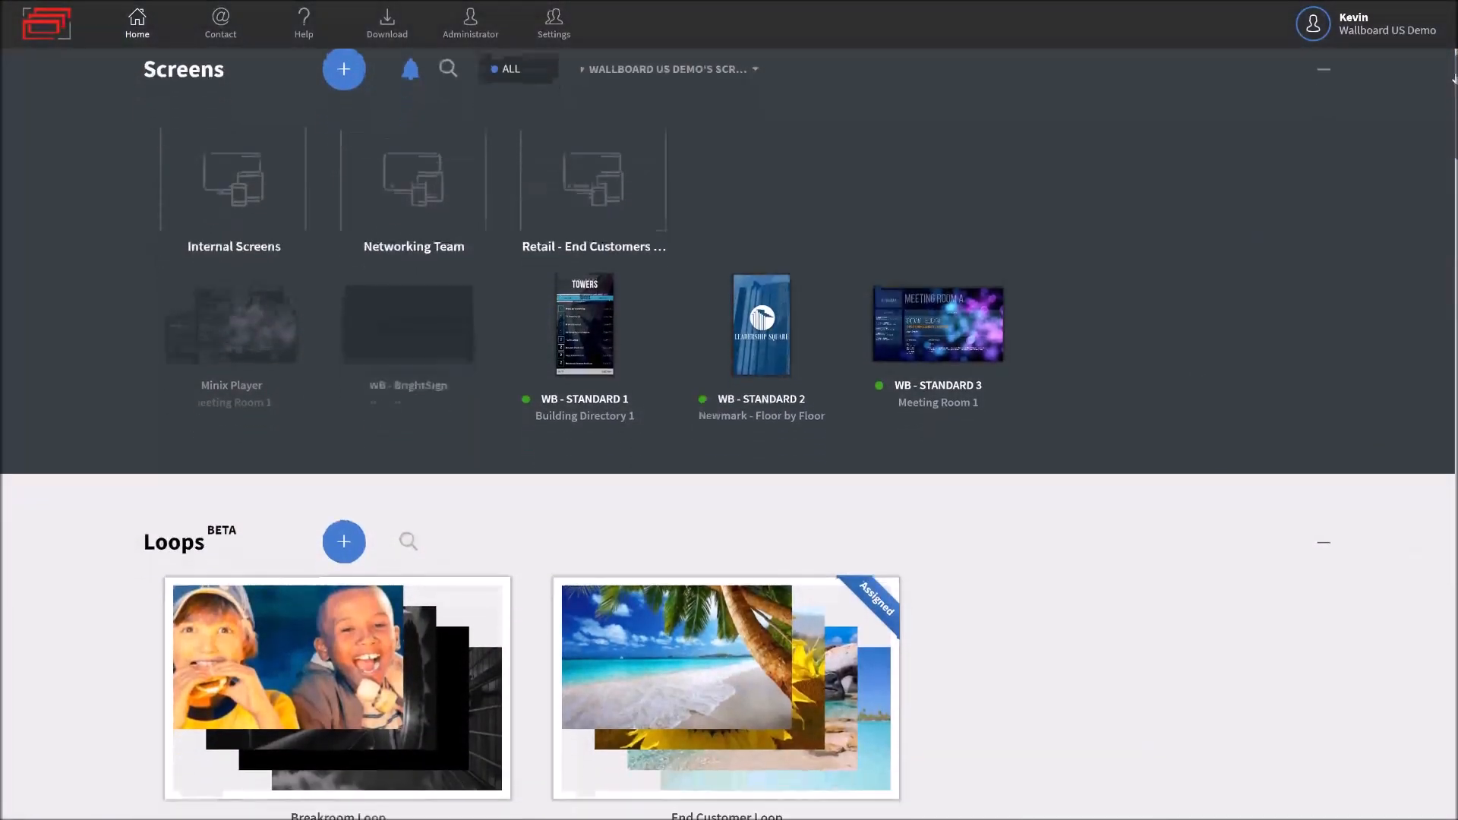
Step: Show Monday's highest temperature (8°C) in the Five Day Forecast weather panel
scroll(down, 3)
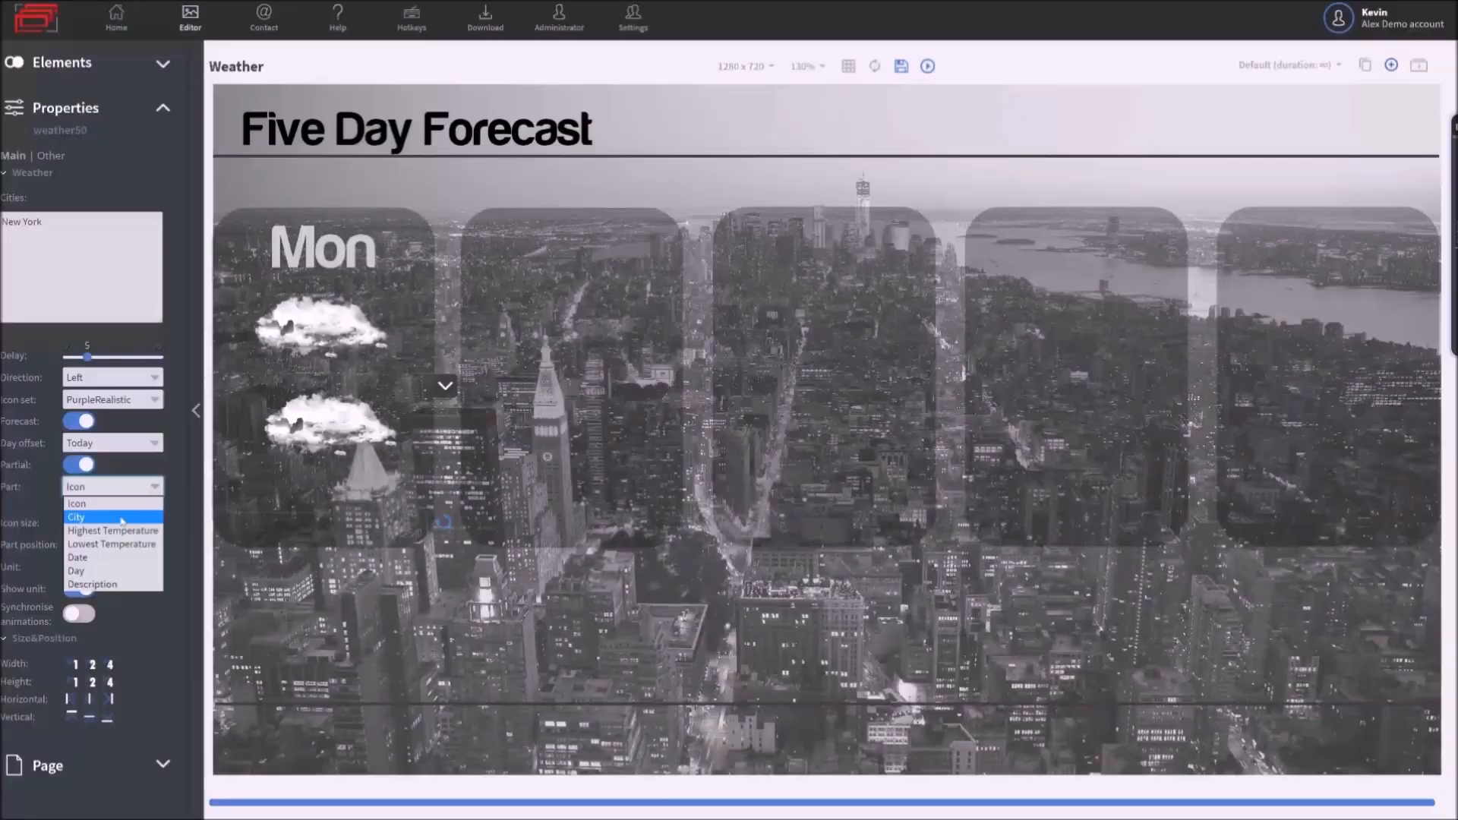
click(112, 530)
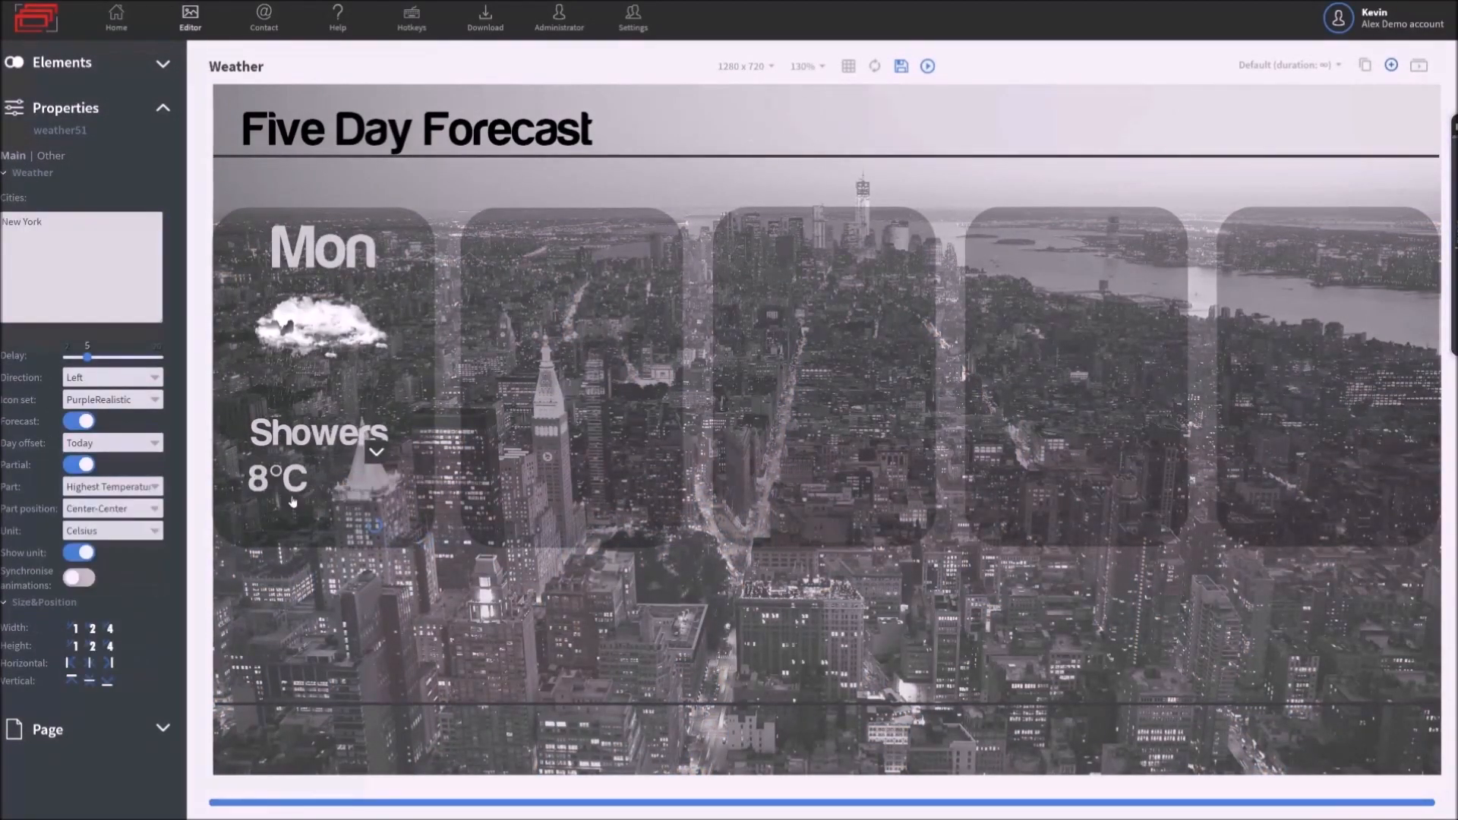
click(282, 480)
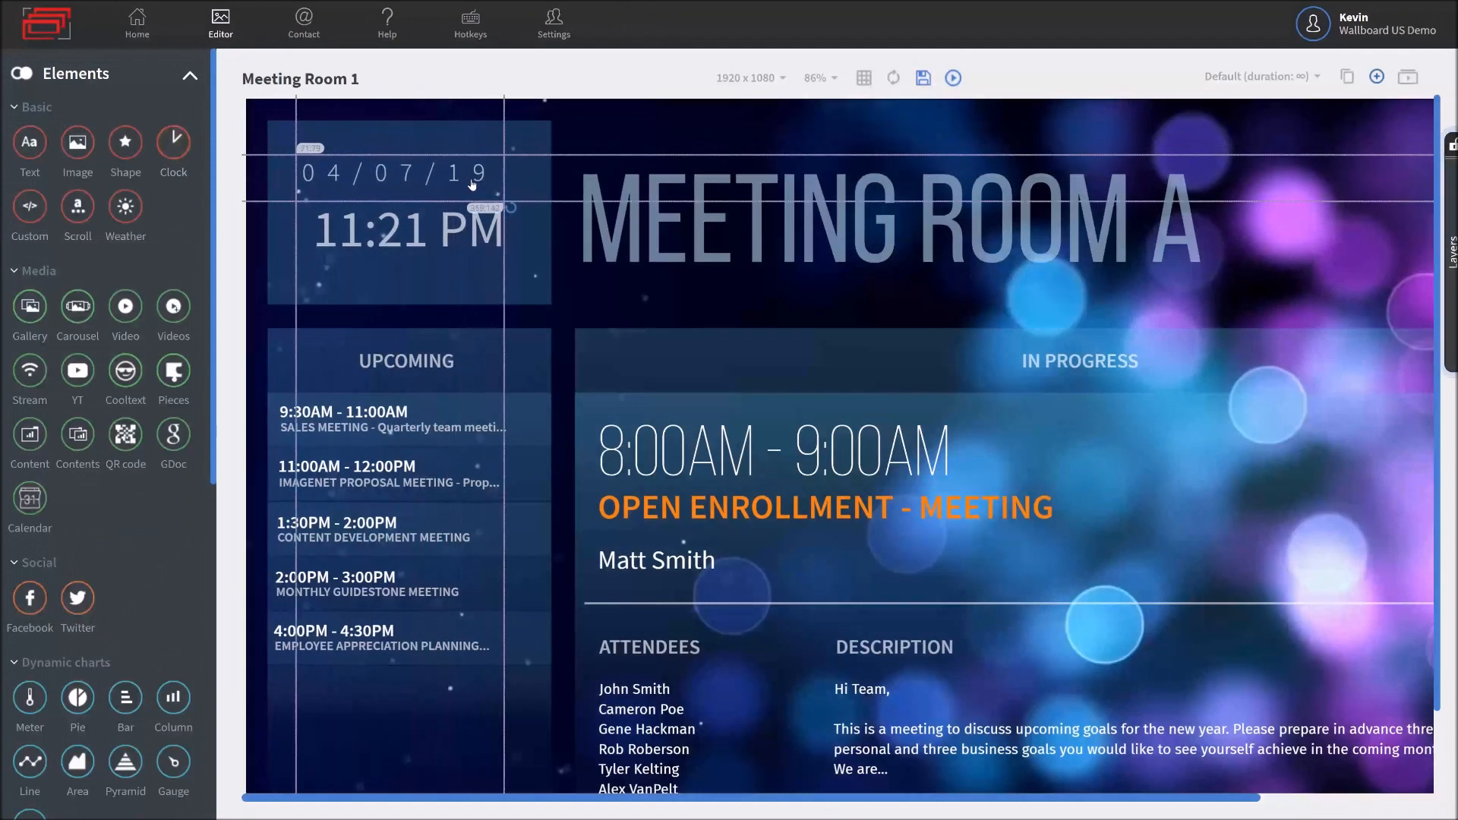
Step: Select the date element on the Meeting Room 1 layout
click(407, 211)
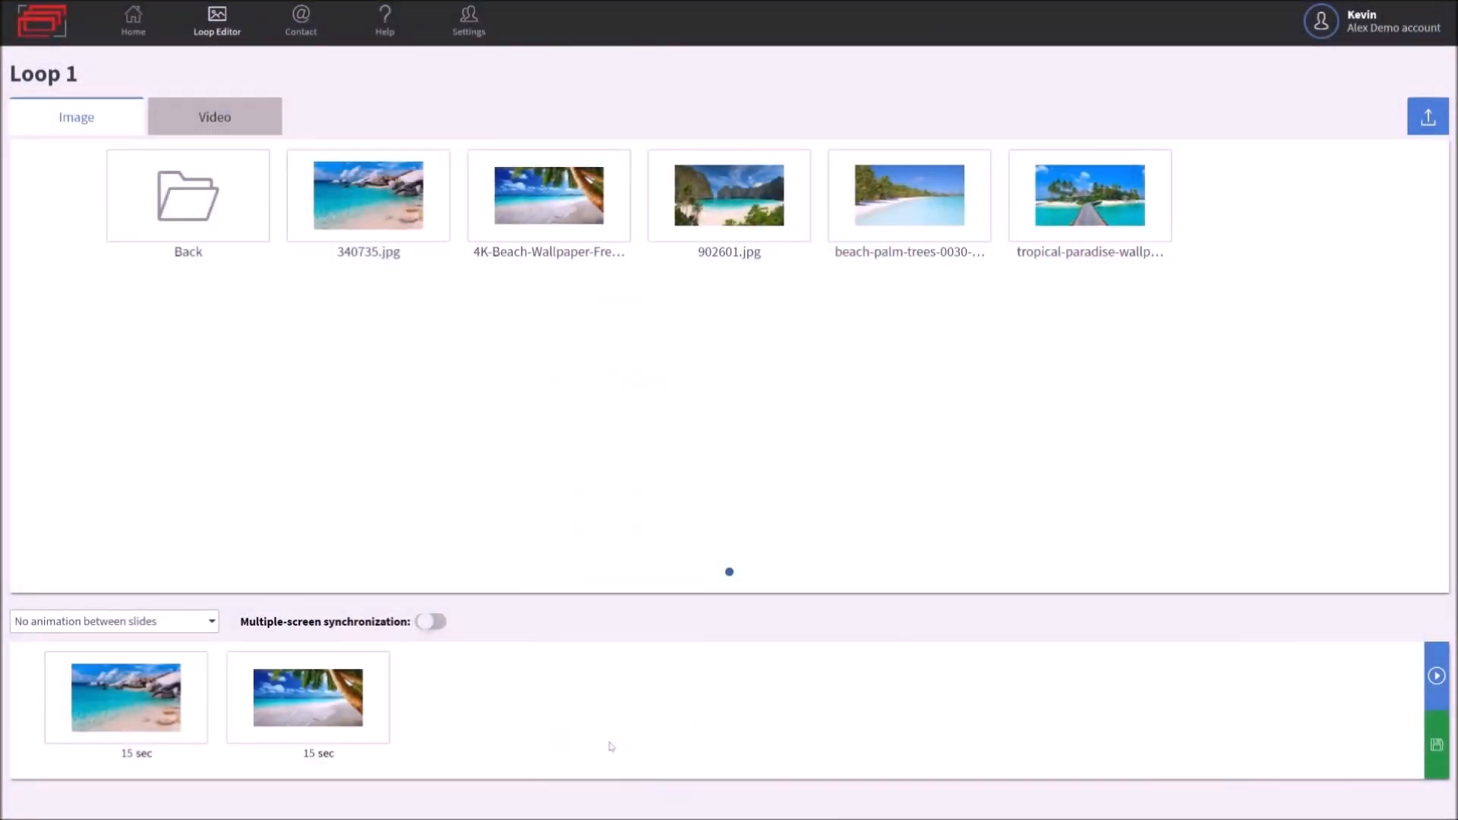
Step: Add beach images to the Loop 1 timeline at 15 seconds each
click(729, 195)
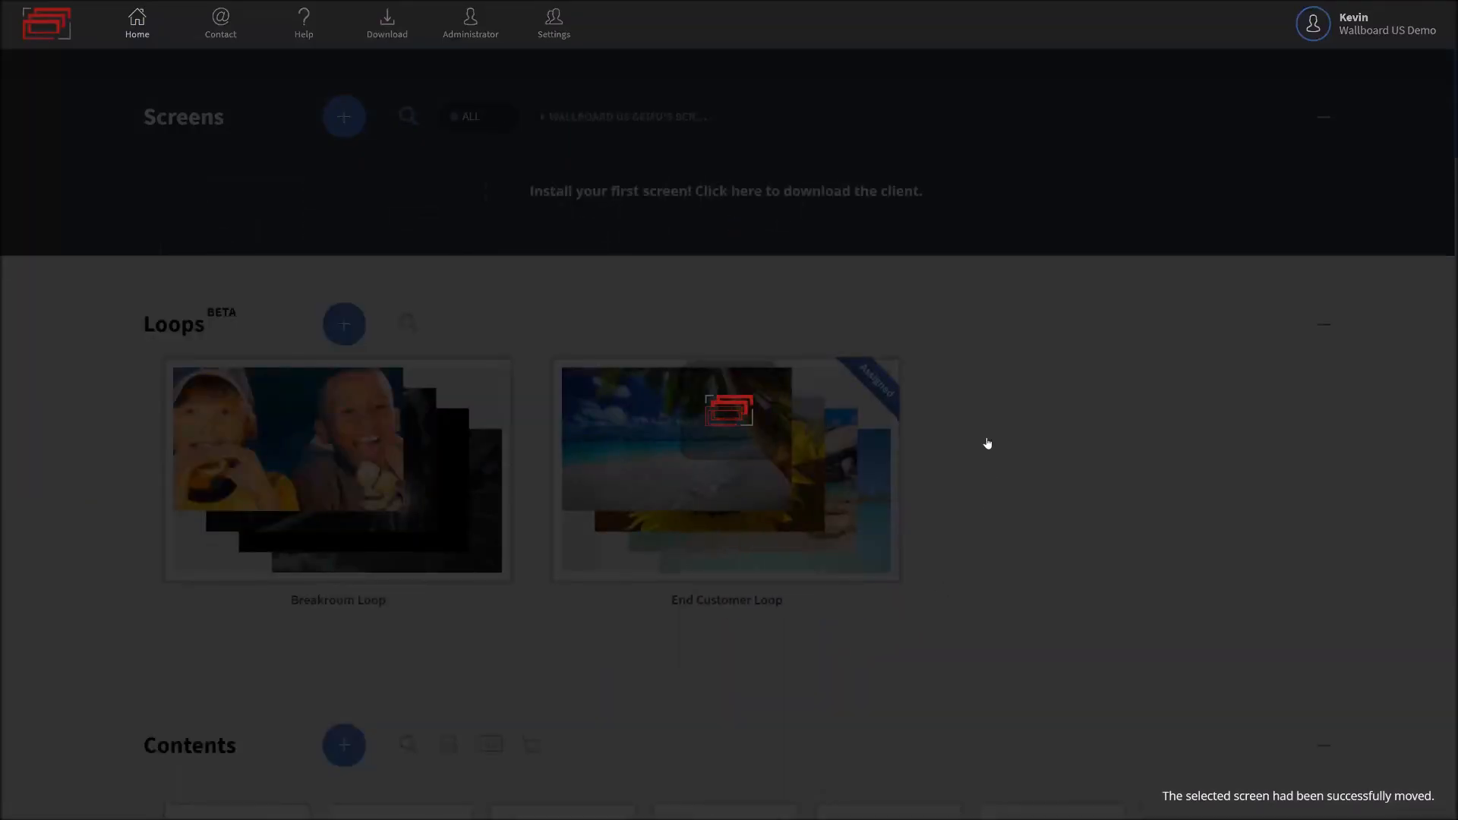
Step: Bring up the content Scheduler calendar on January 2019
click(216, 22)
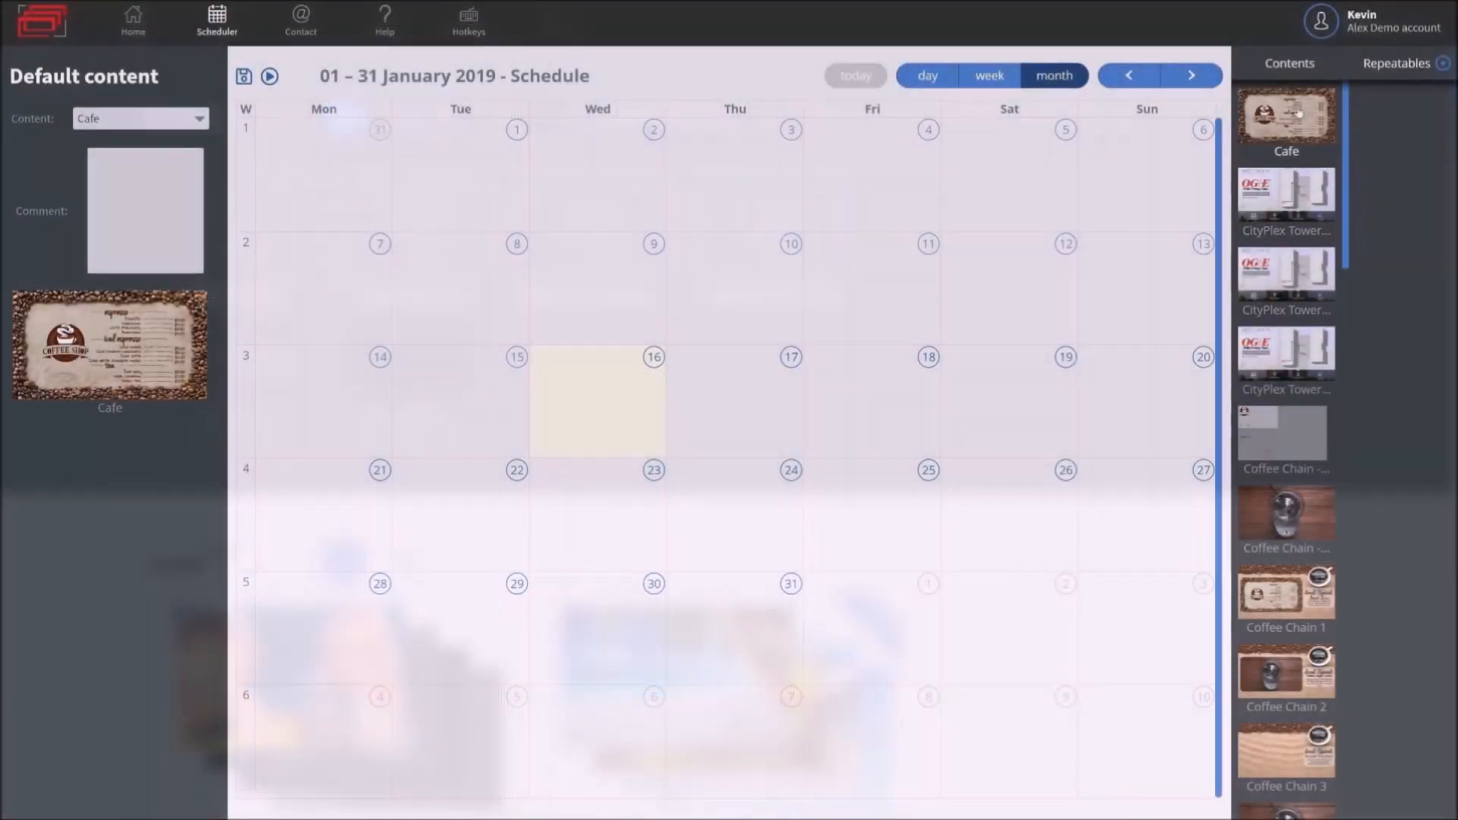
Step: Schedule Cafe on 16 January 2019 and view that day hour by hour
click(597, 400)
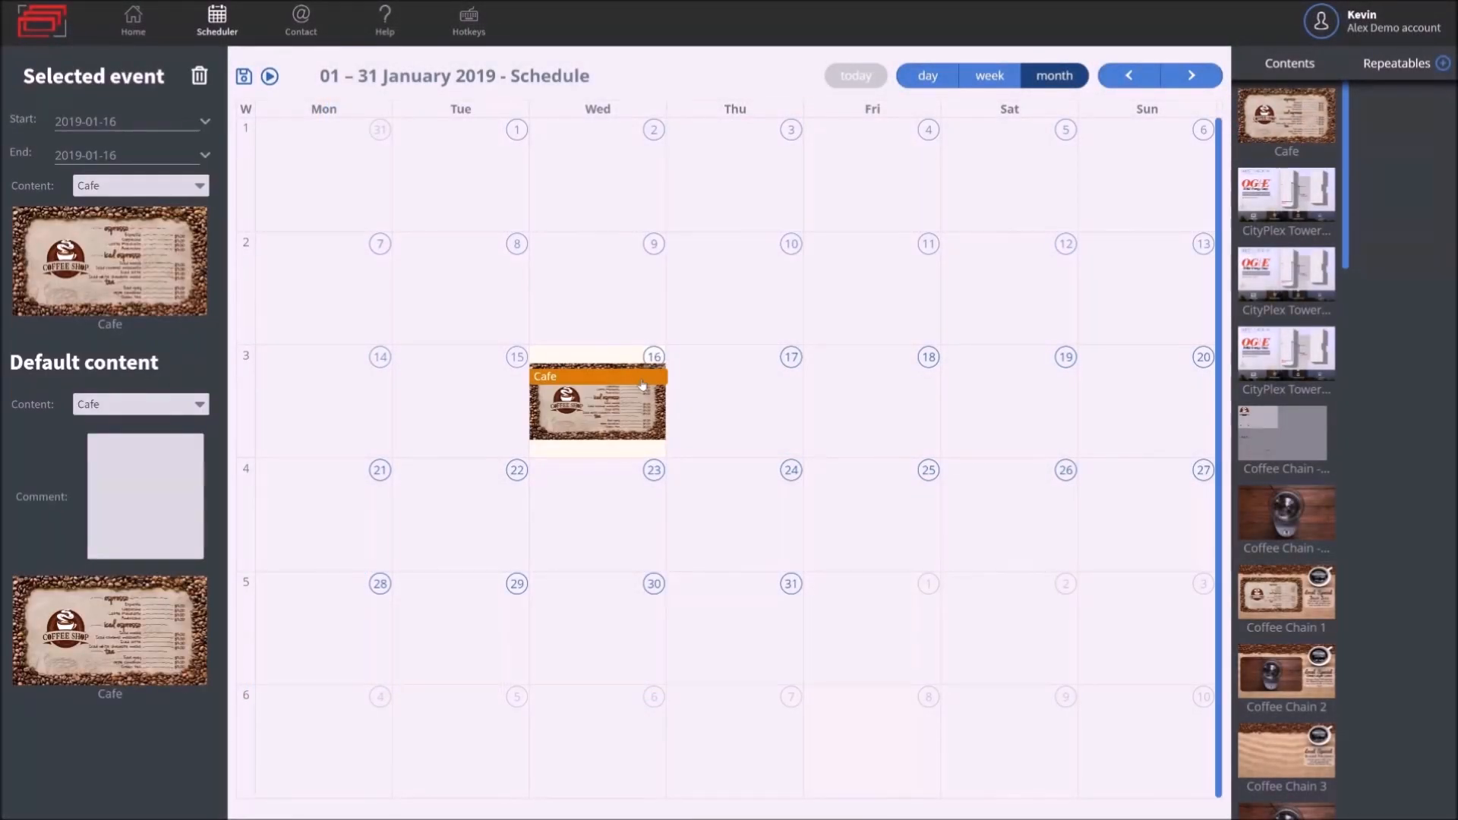
click(926, 75)
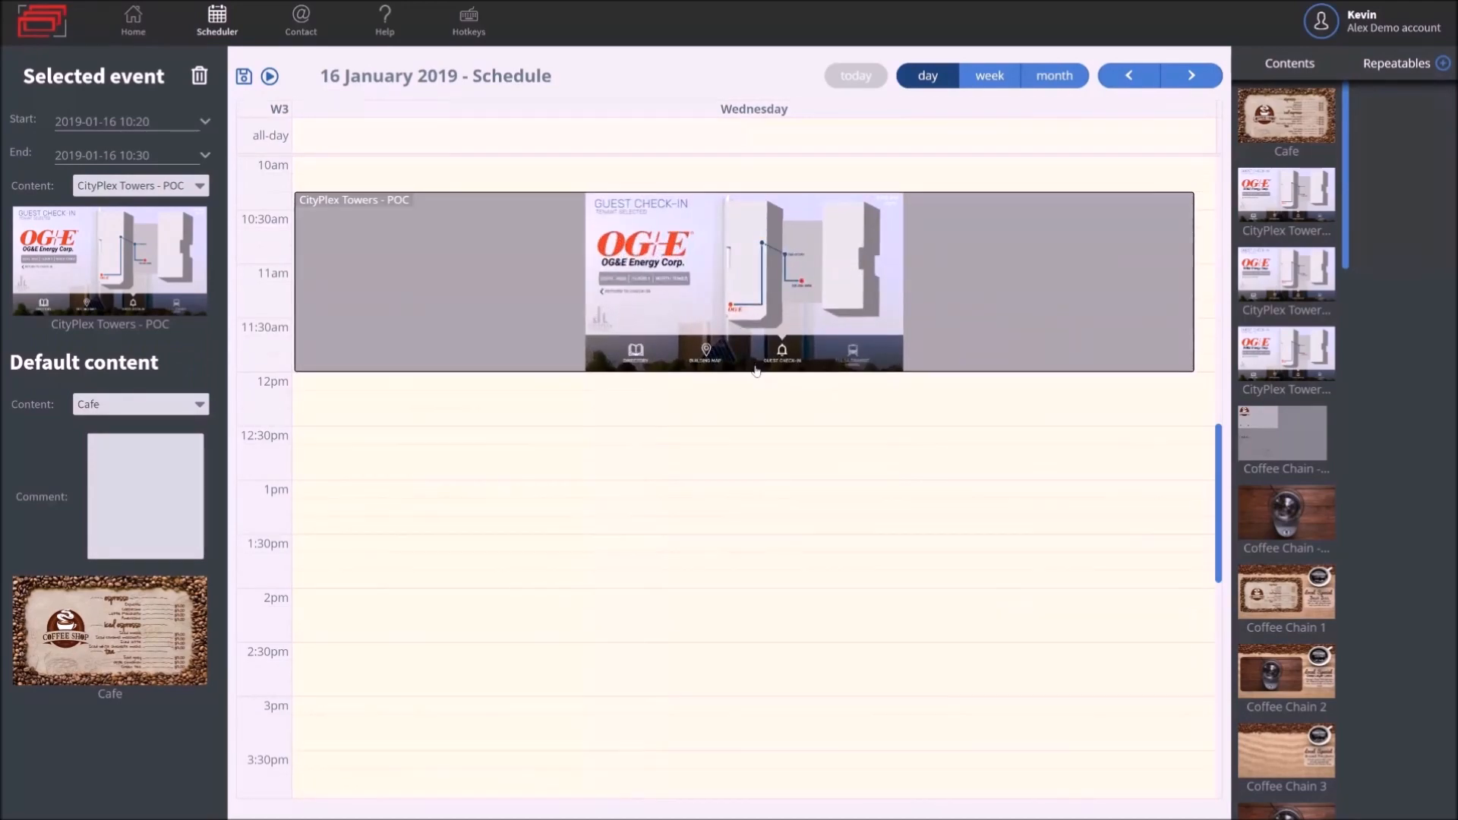